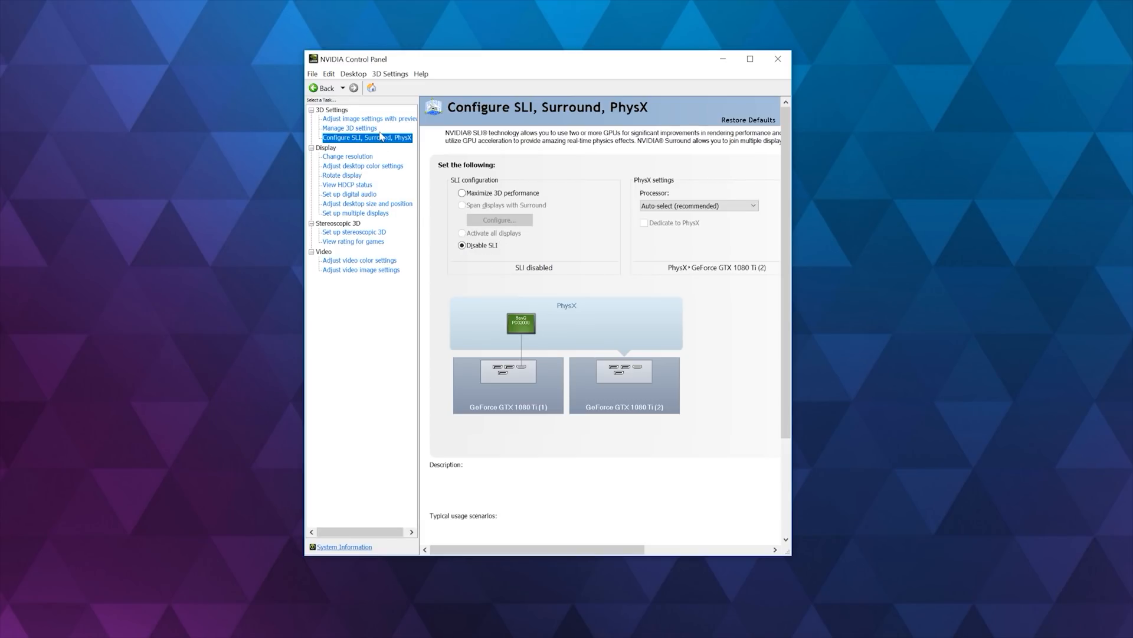
Step: Go to the Manage 3D settings page, leaving SLI disabled
left_click(350, 128)
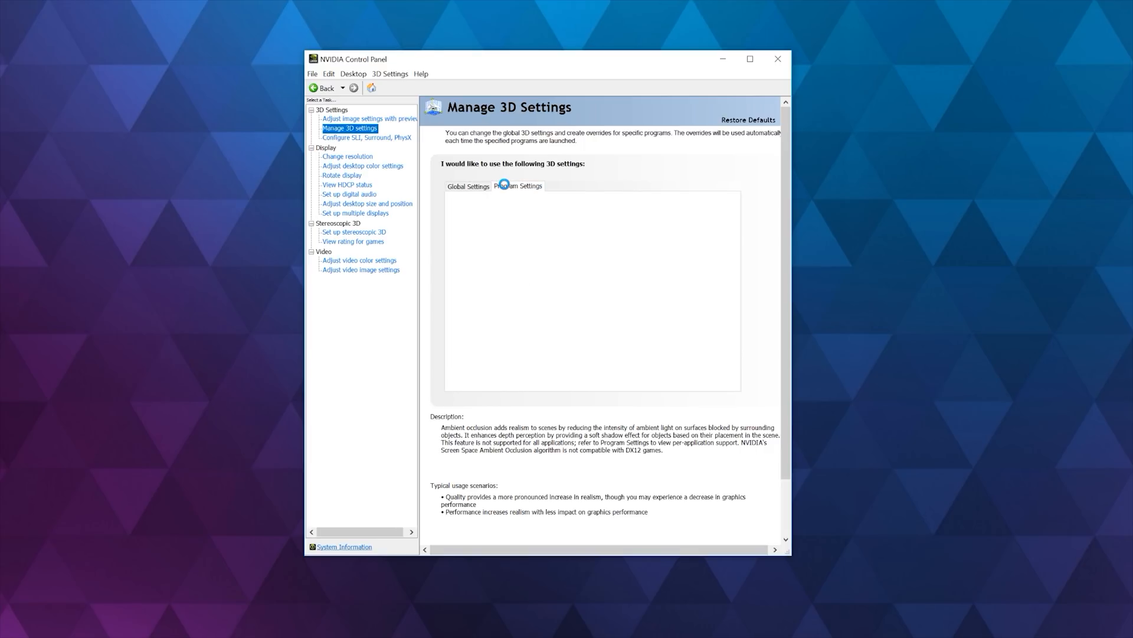
Step: In Program Settings for Doom, assign OpenGL rendering and CUDA to GeForce GTX 1080 Ti (2 of 2)
left_click(518, 186)
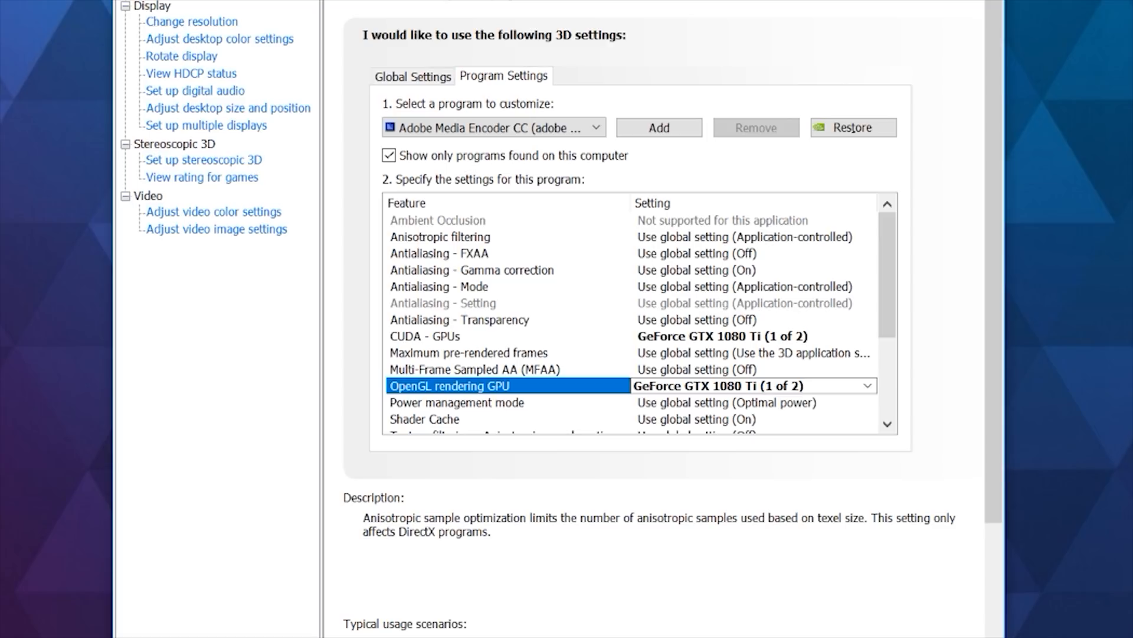
mouse_move(502, 203)
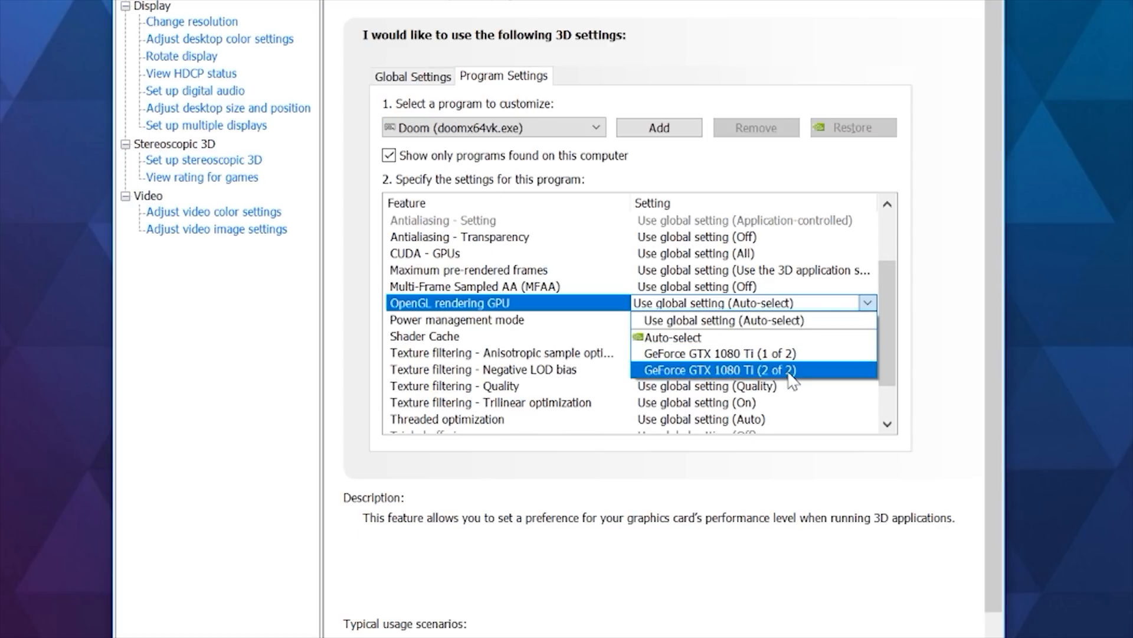
left_click(709, 370)
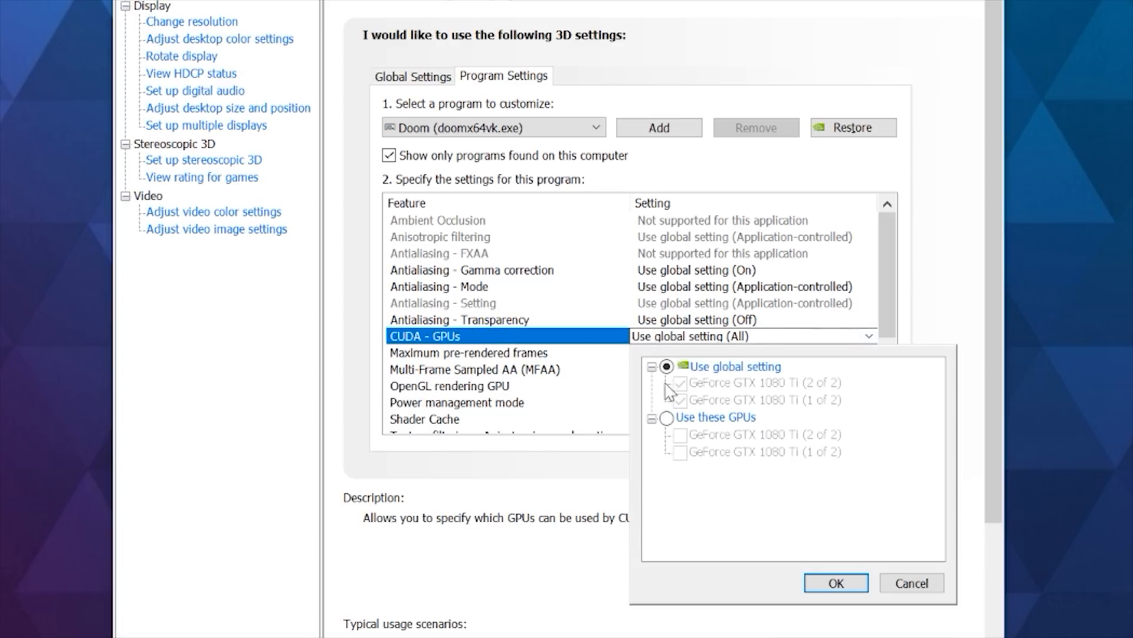
left_click(667, 417)
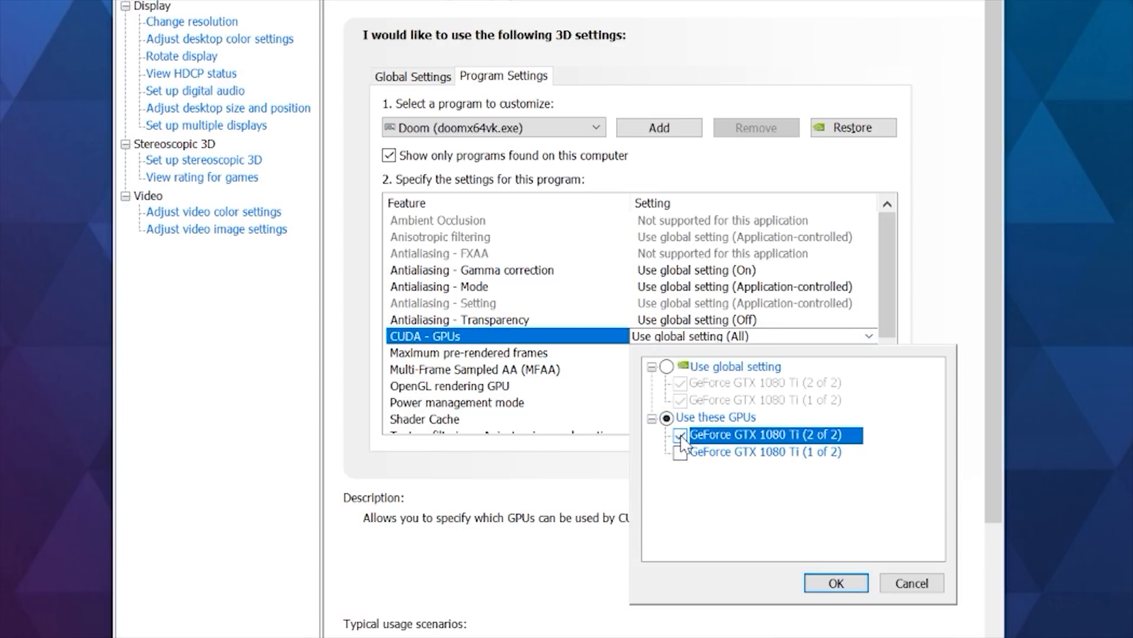
left_click(680, 451)
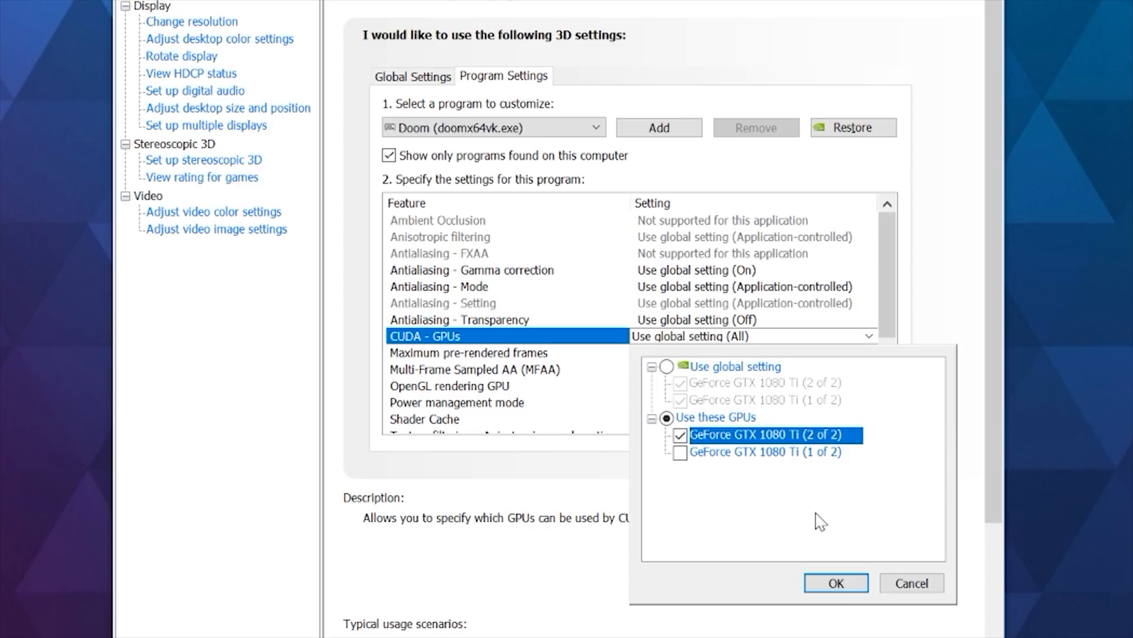
left_click(835, 582)
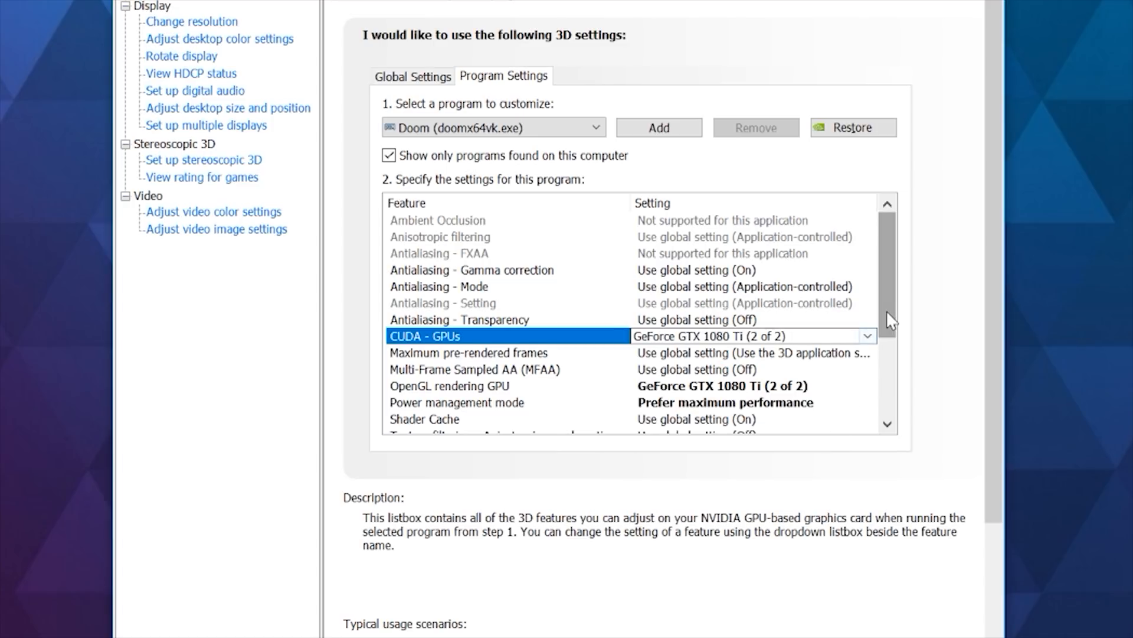